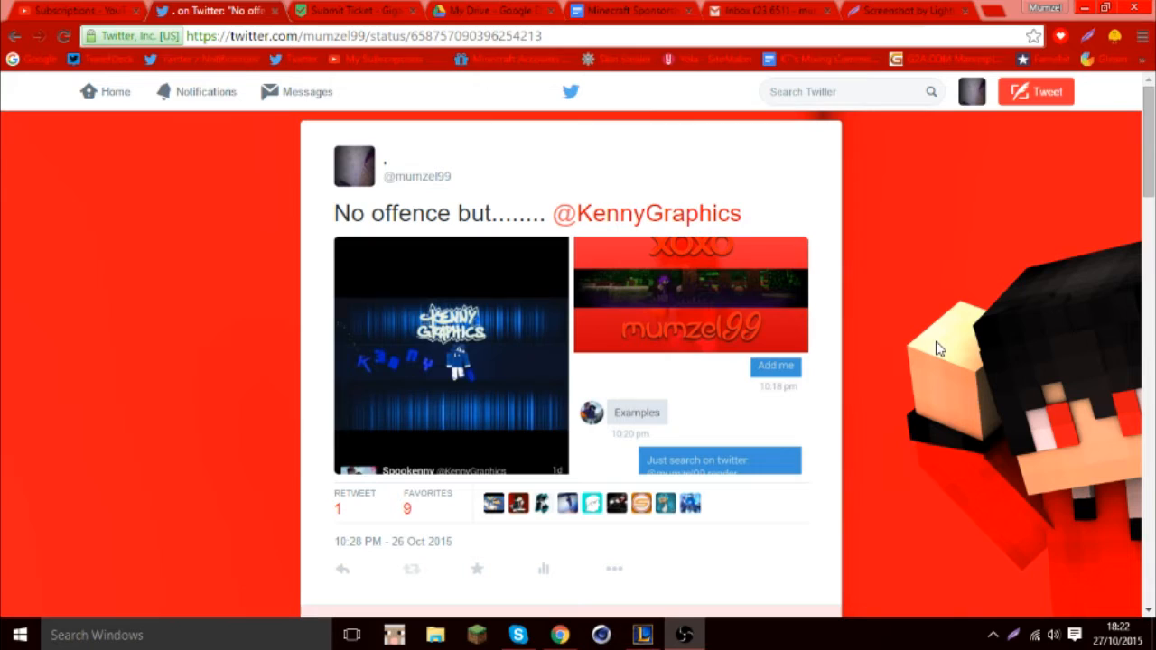
pyautogui.moveTo(907, 389)
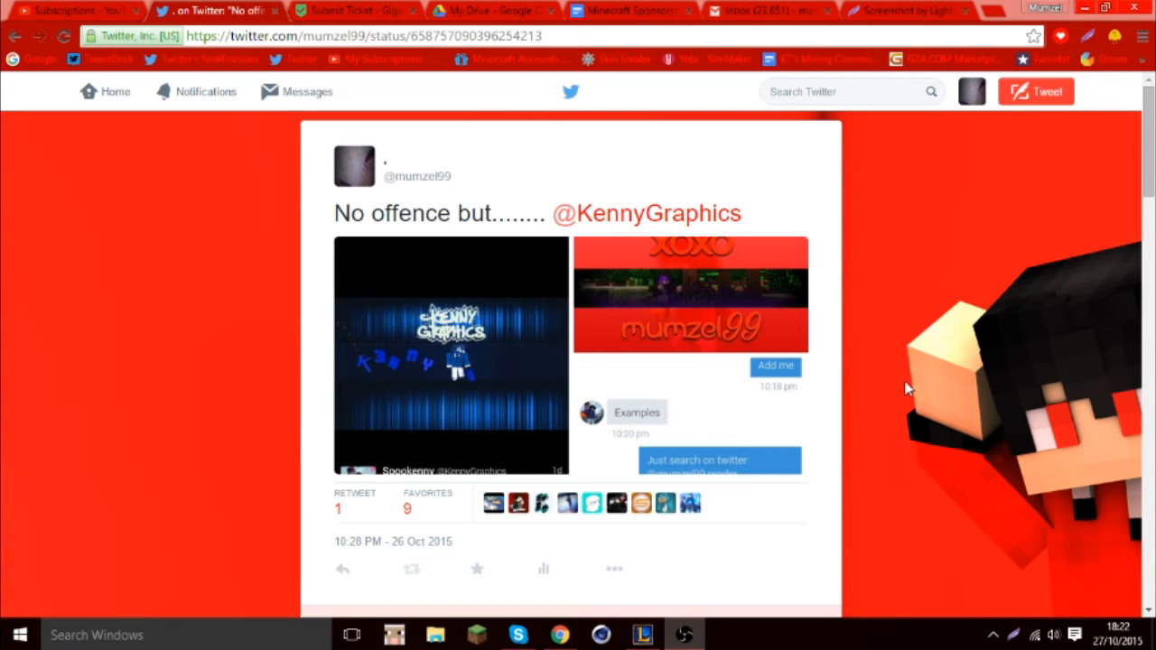
pyautogui.moveTo(702, 433)
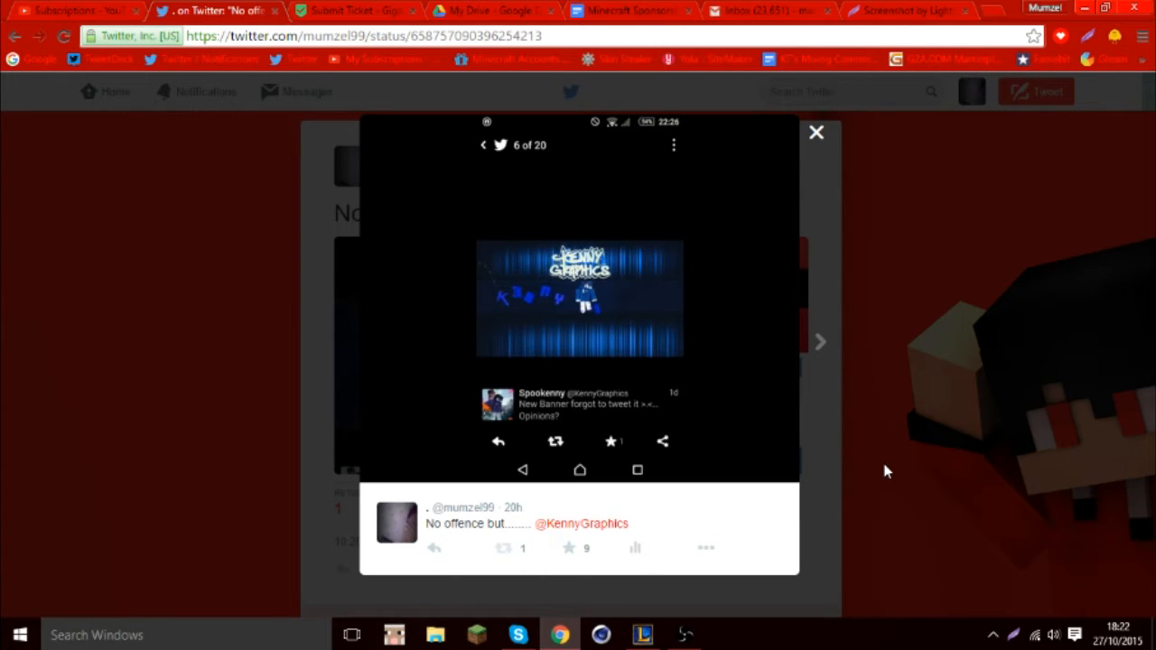
pyautogui.moveTo(582, 366)
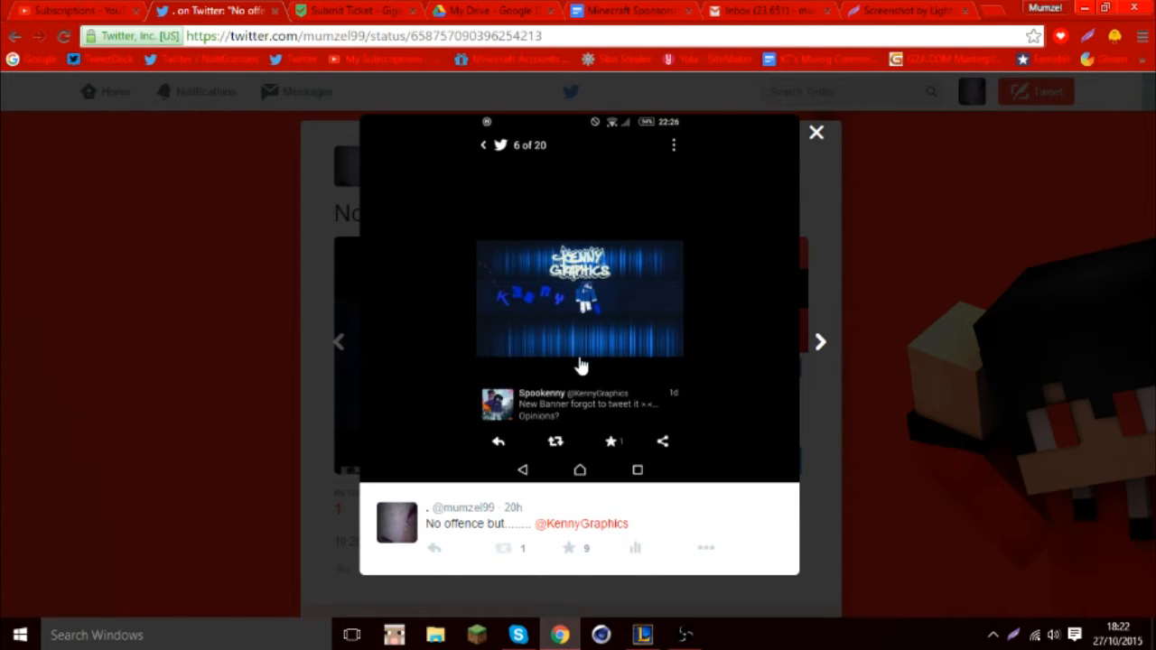
pyautogui.moveTo(515, 244)
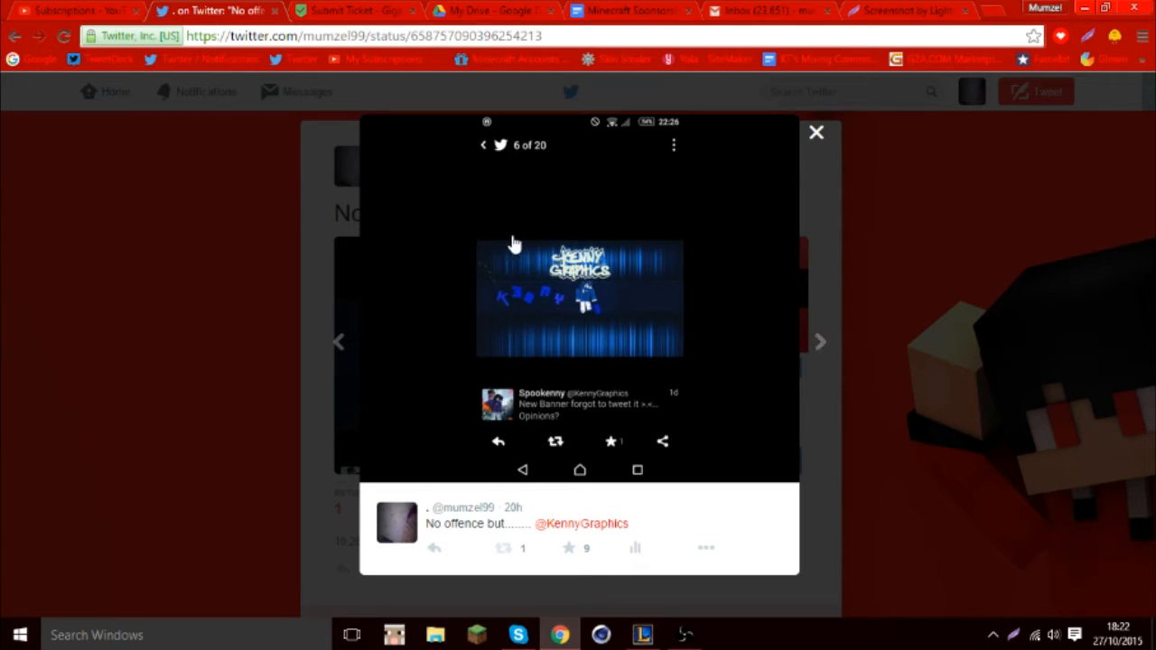
pyautogui.moveTo(479, 321)
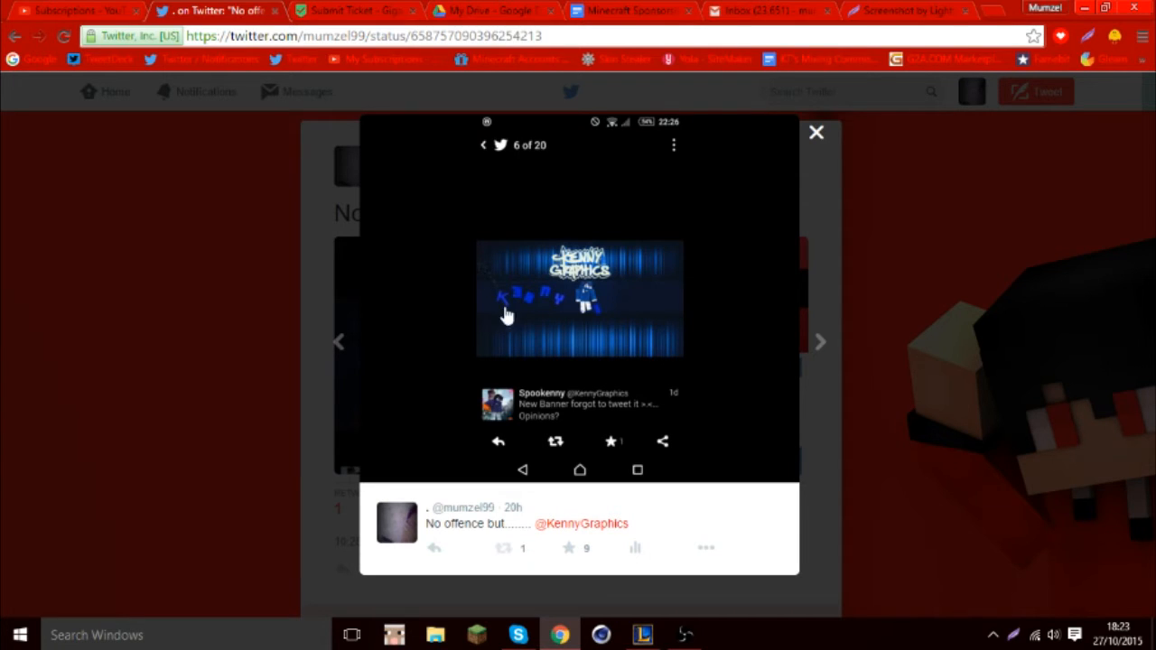
pyautogui.moveTo(751, 332)
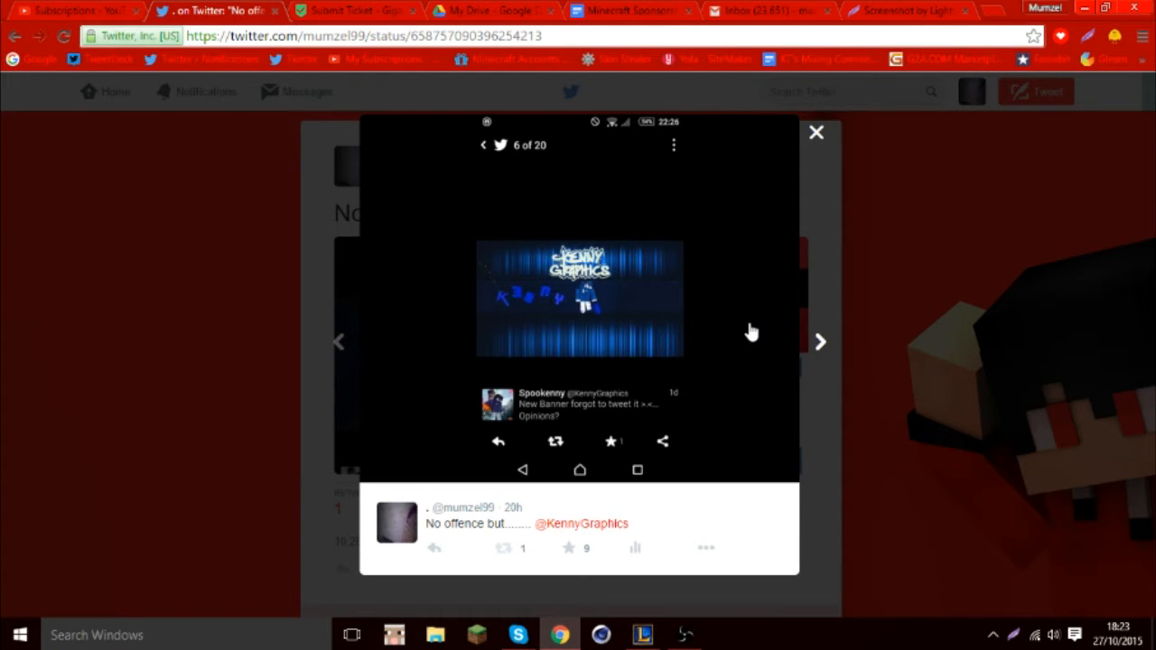
# View the KennyGraphics banner screenshot enlarged in the image viewer
pyautogui.click(820, 342)
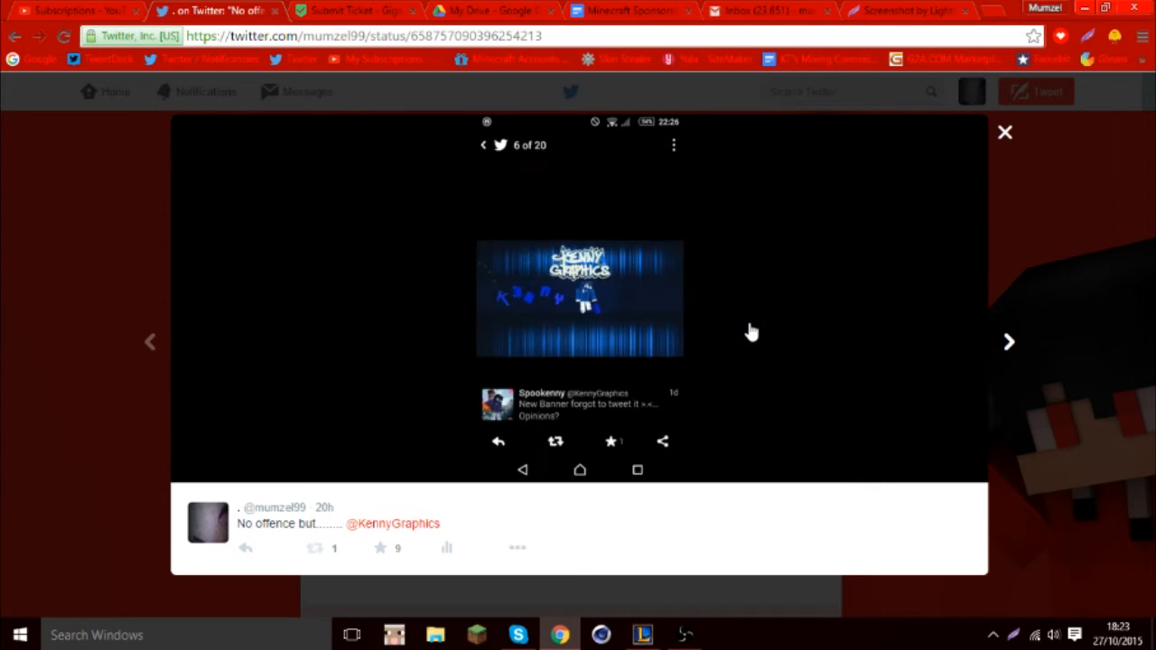
# Dismiss the enlarged banner and scroll the tweet page to see both attached images
pyautogui.click(1004, 133)
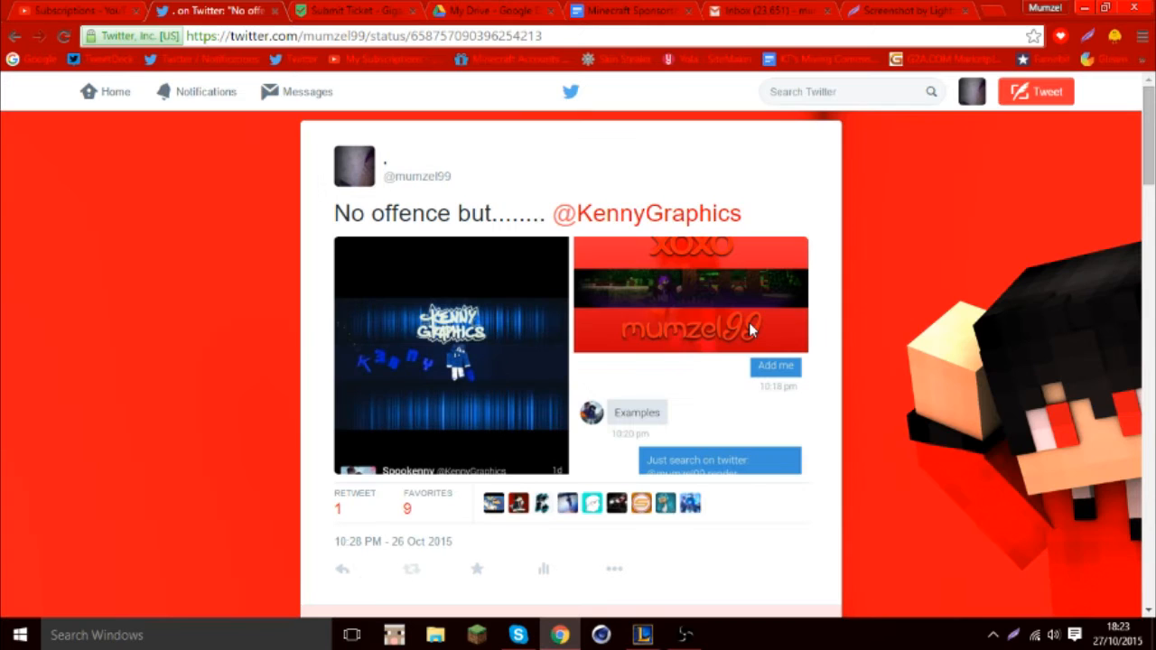
pyautogui.scroll(-3)
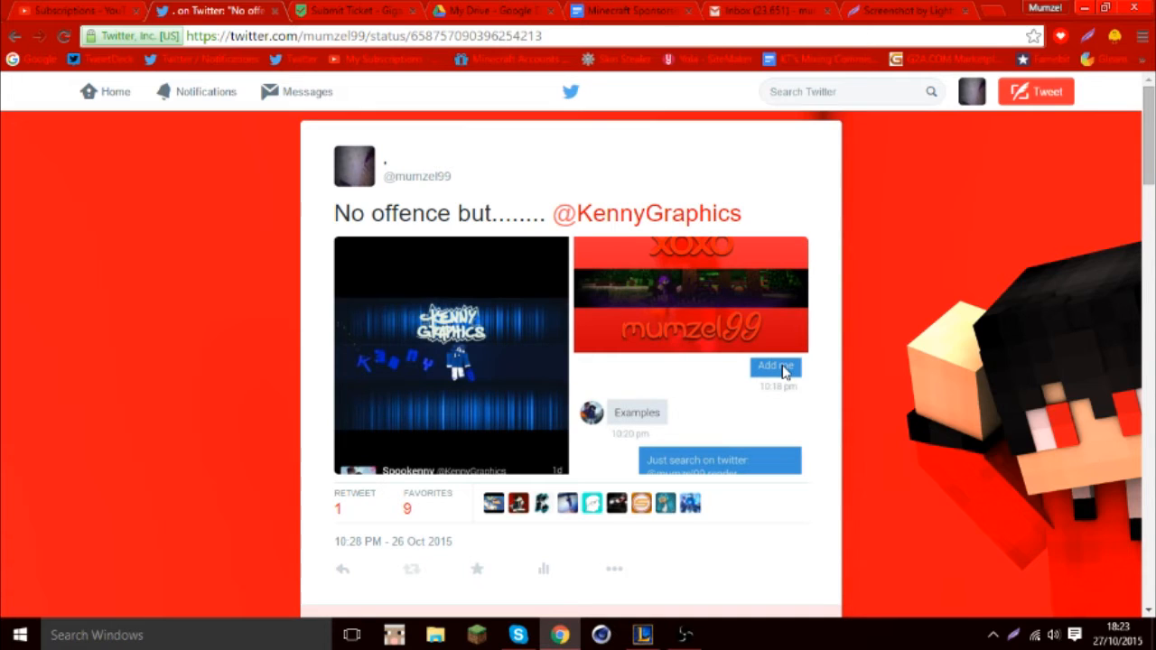
# Enlarge the KennyGraphics banner screenshot again from the tweet
pyautogui.click(451, 352)
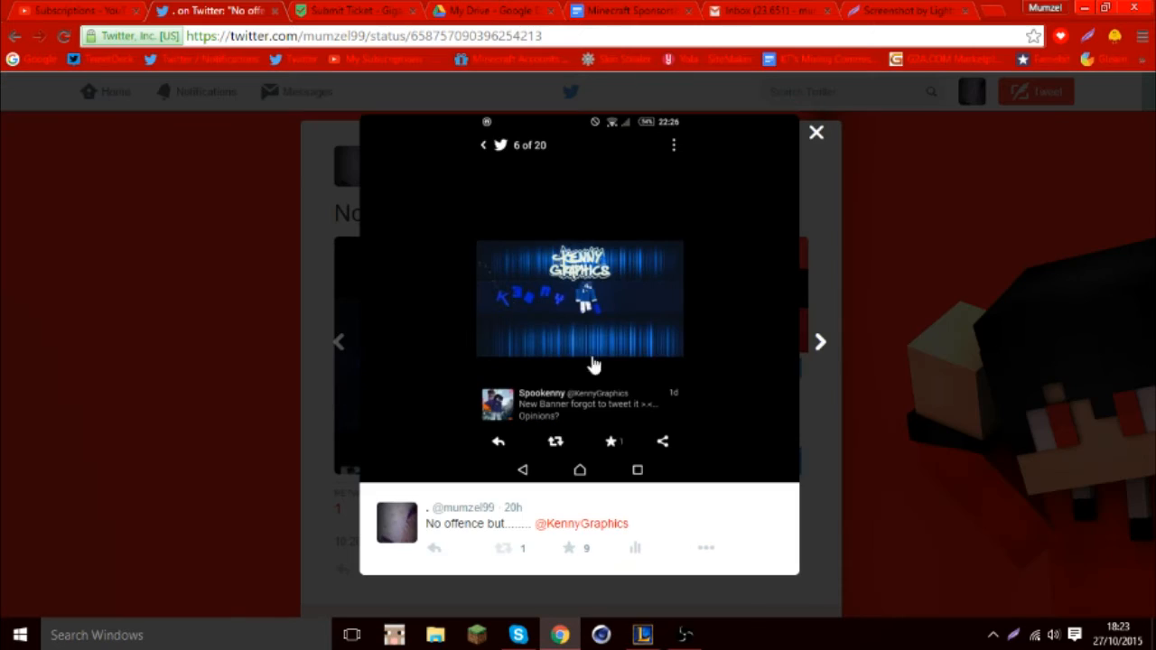
pyautogui.moveTo(587, 322)
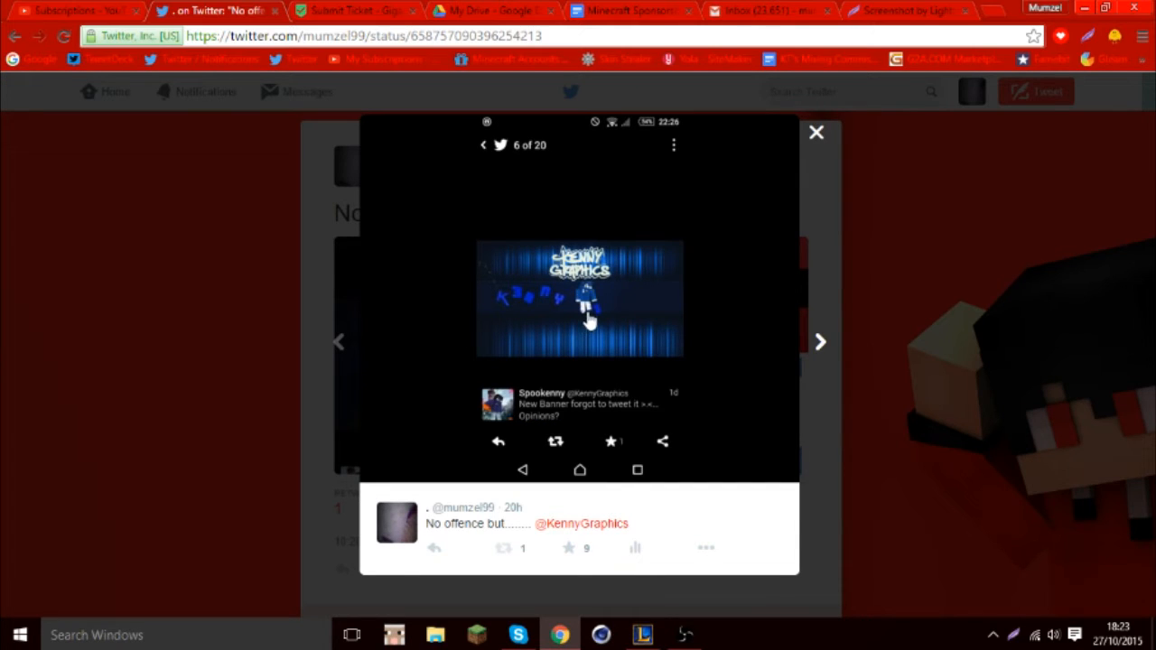
pyautogui.moveTo(585, 311)
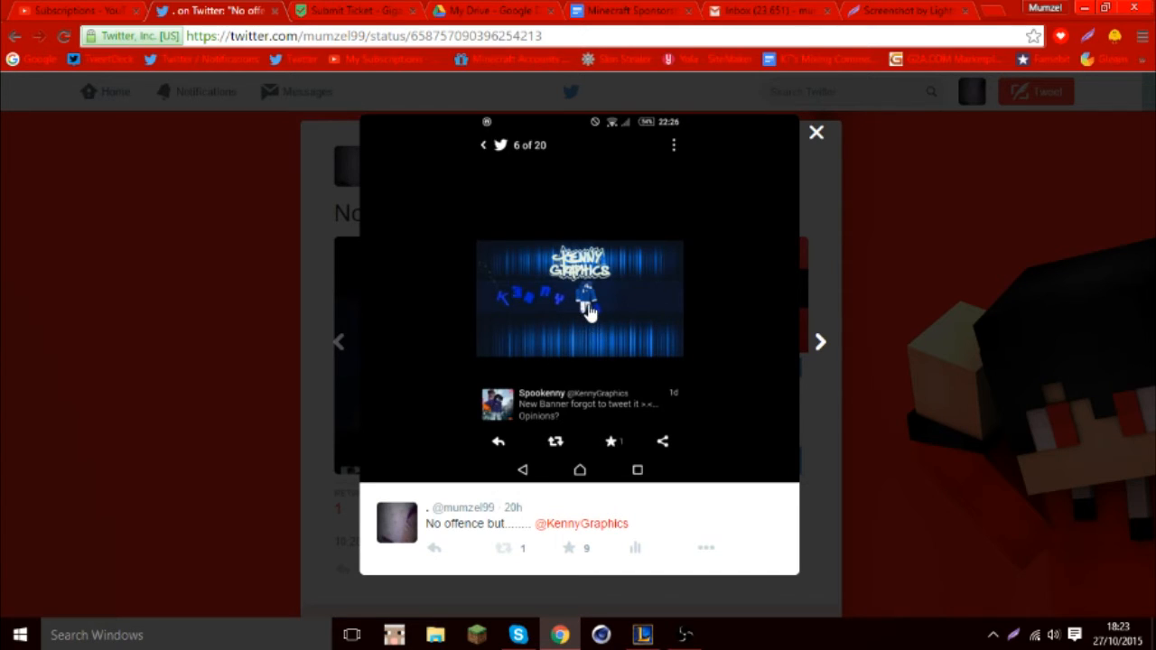
pyautogui.moveTo(587, 321)
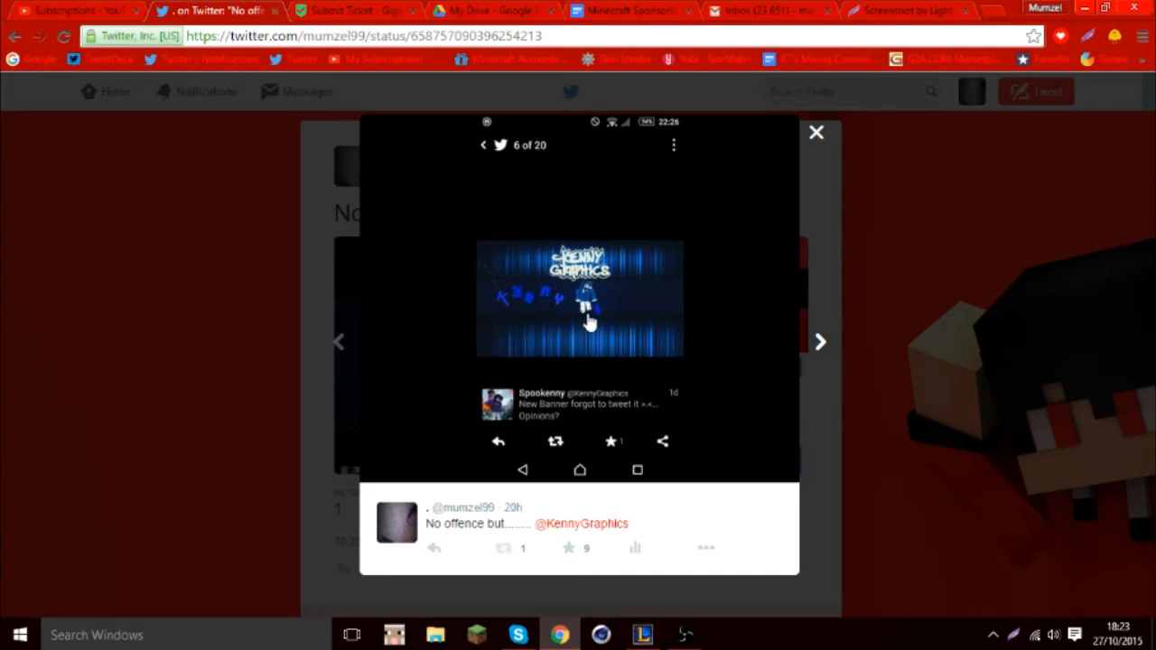
pyautogui.moveTo(568, 307)
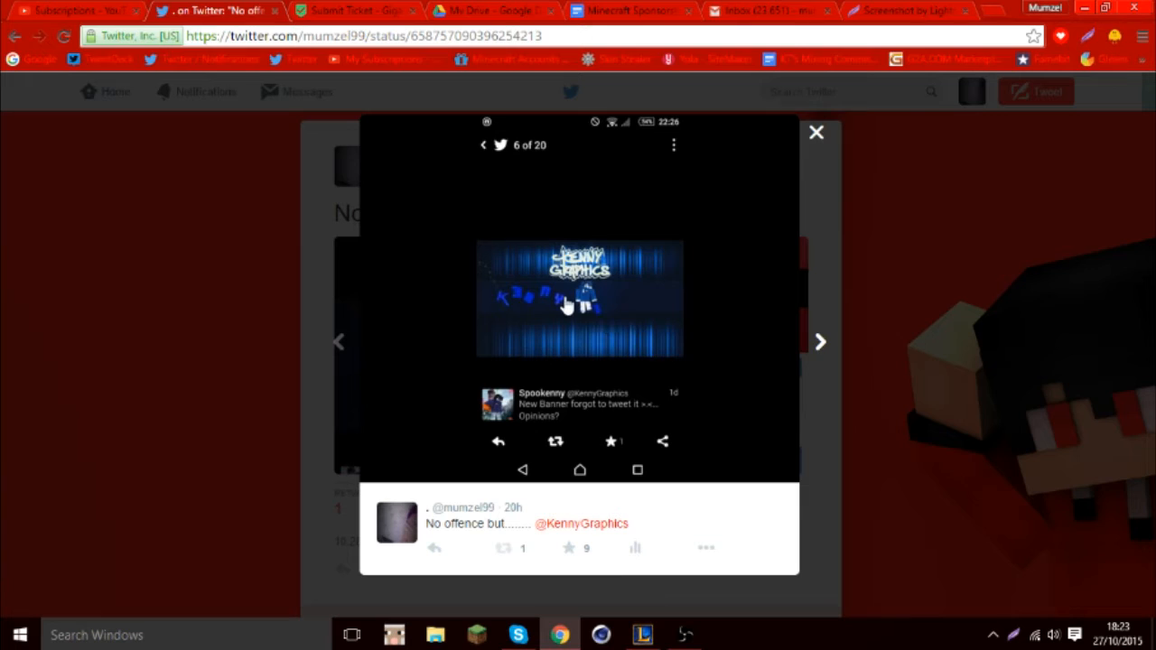
pyautogui.moveTo(605, 317)
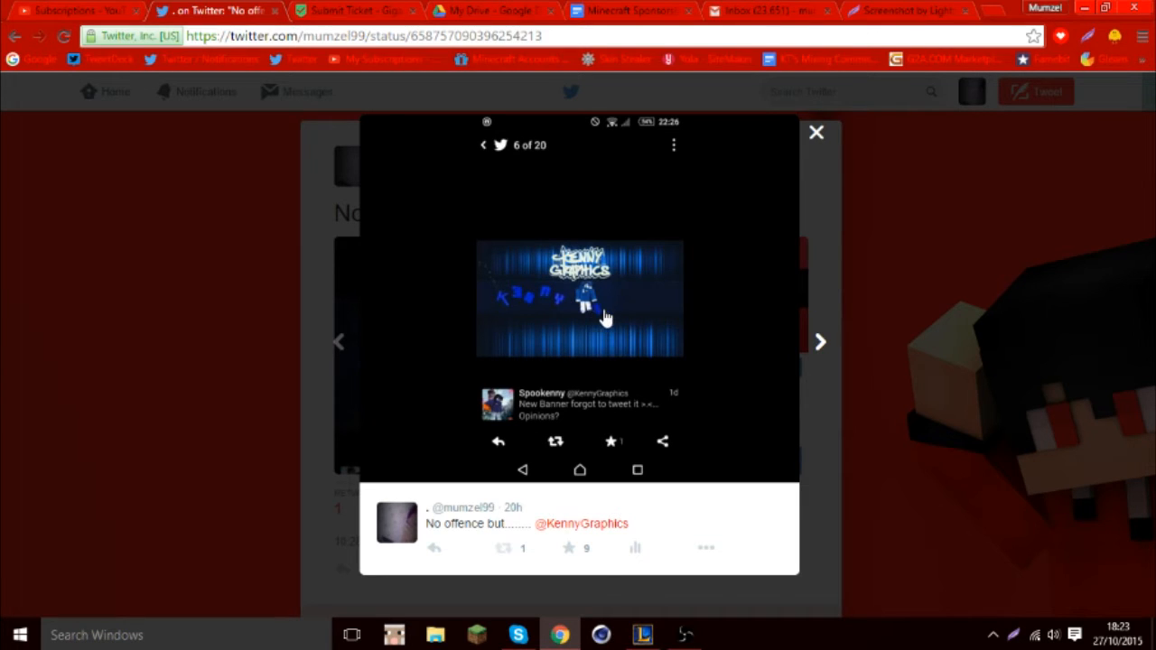
pyautogui.moveTo(715, 314)
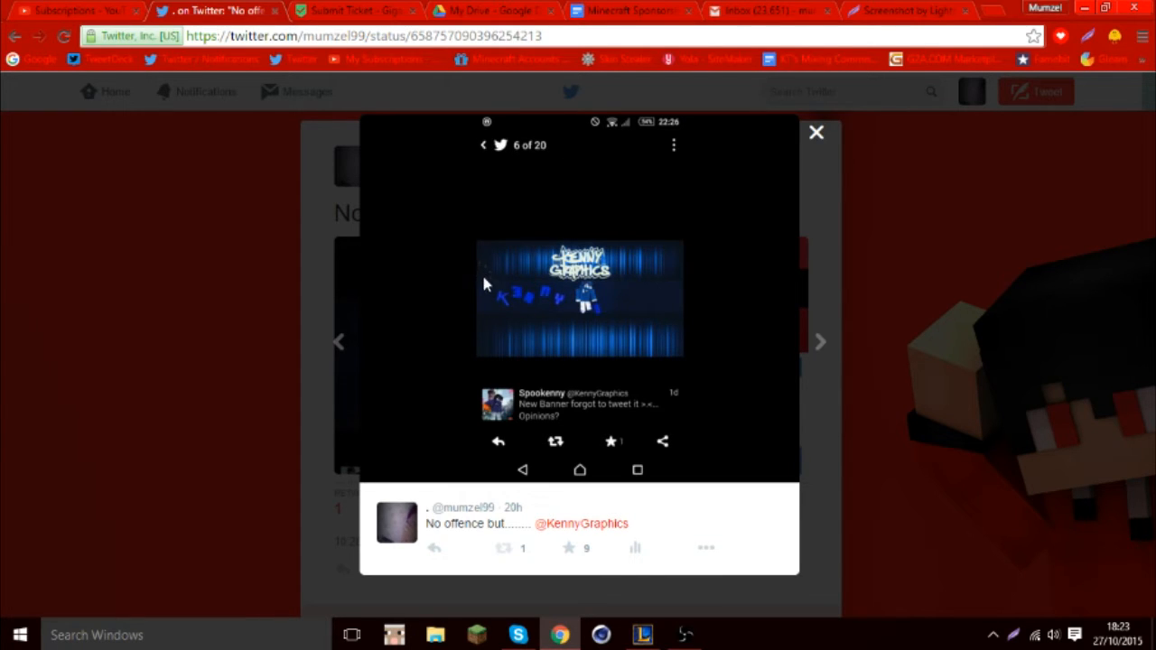
pyautogui.moveTo(690, 314)
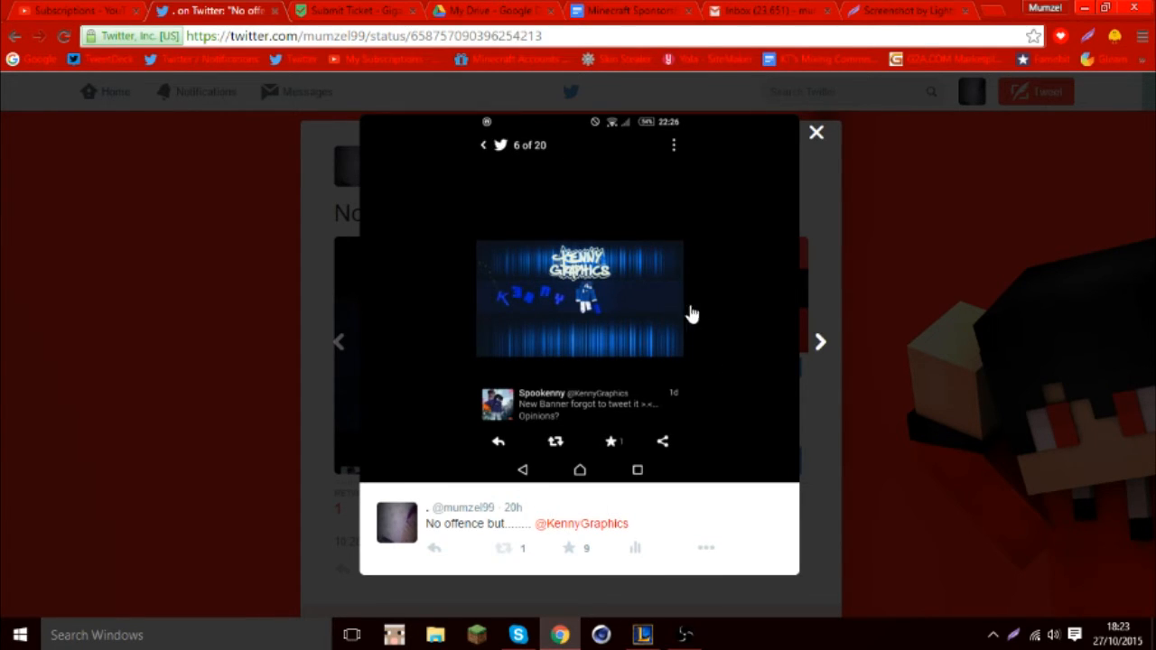
# Page to the XOXO mumzel99 banner image and back, then leave the viewer
pyautogui.click(820, 342)
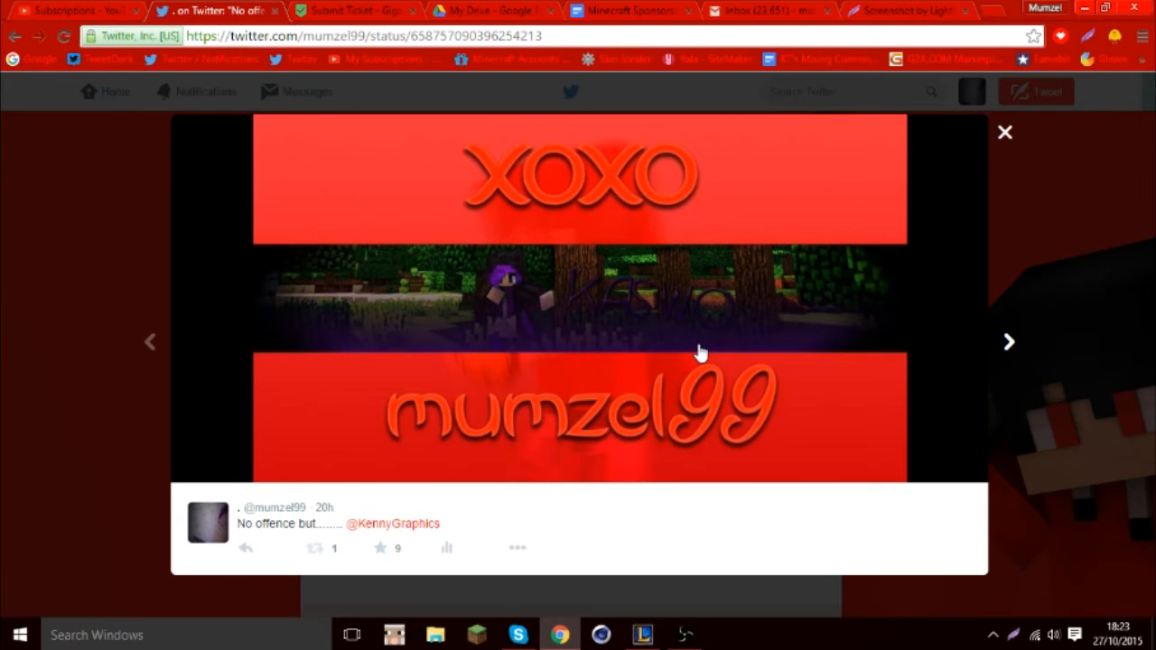
pyautogui.click(1008, 342)
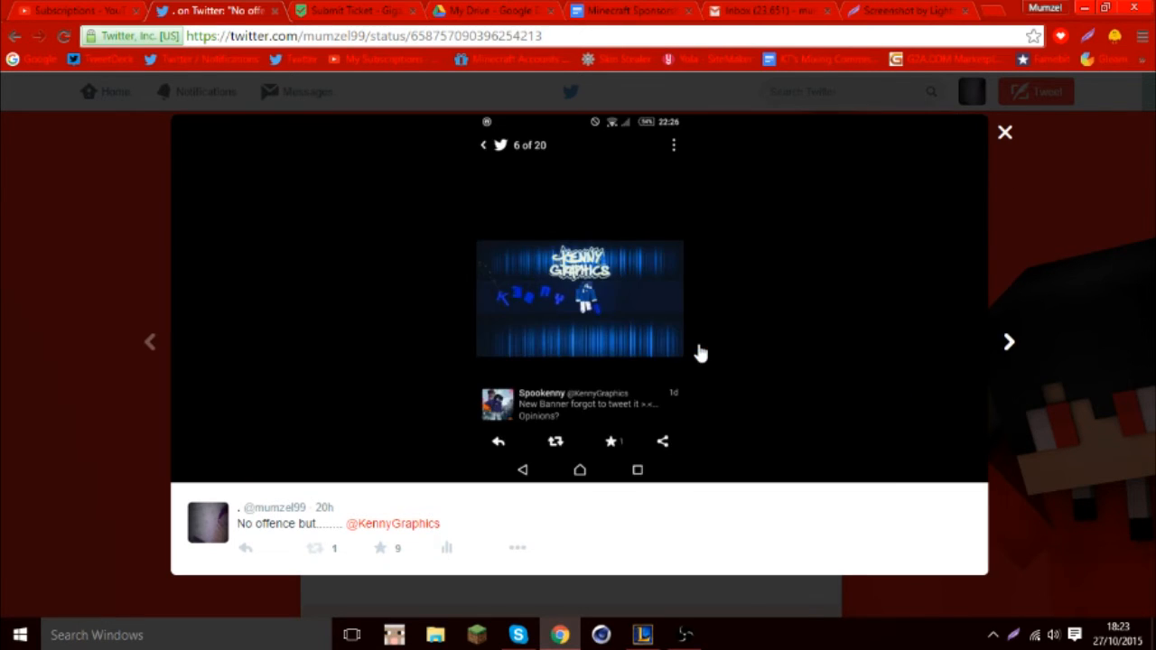
pyautogui.click(1004, 133)
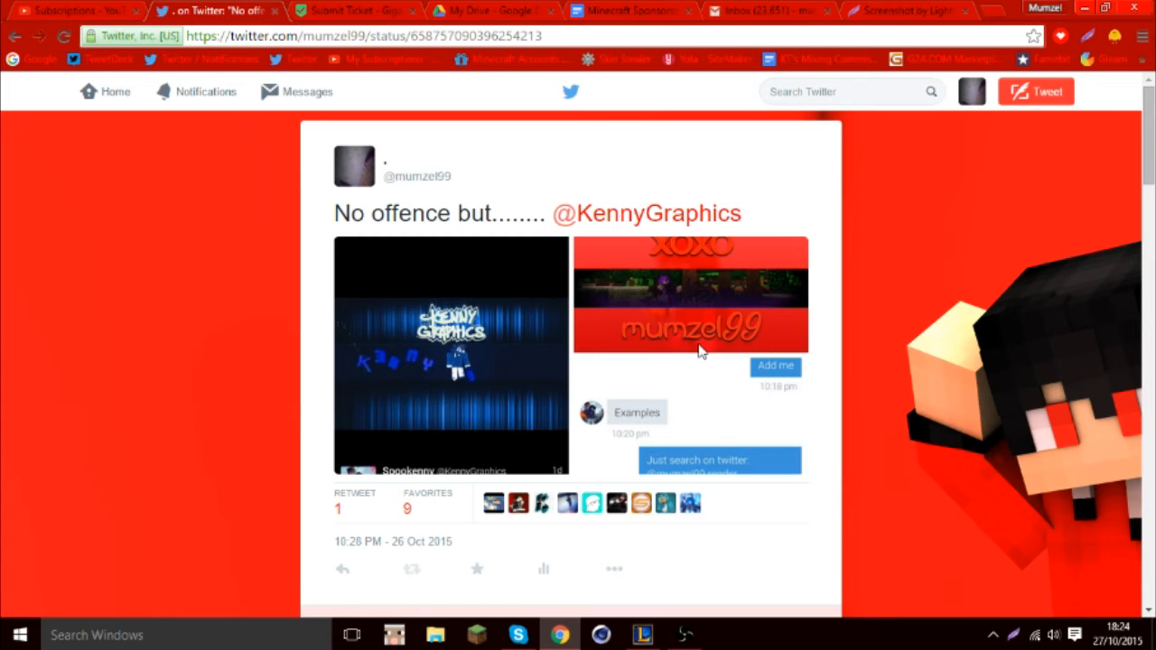
# Reopen the banner screenshot, page to the attached chat screenshot, then return to the tweet
pyautogui.click(451, 354)
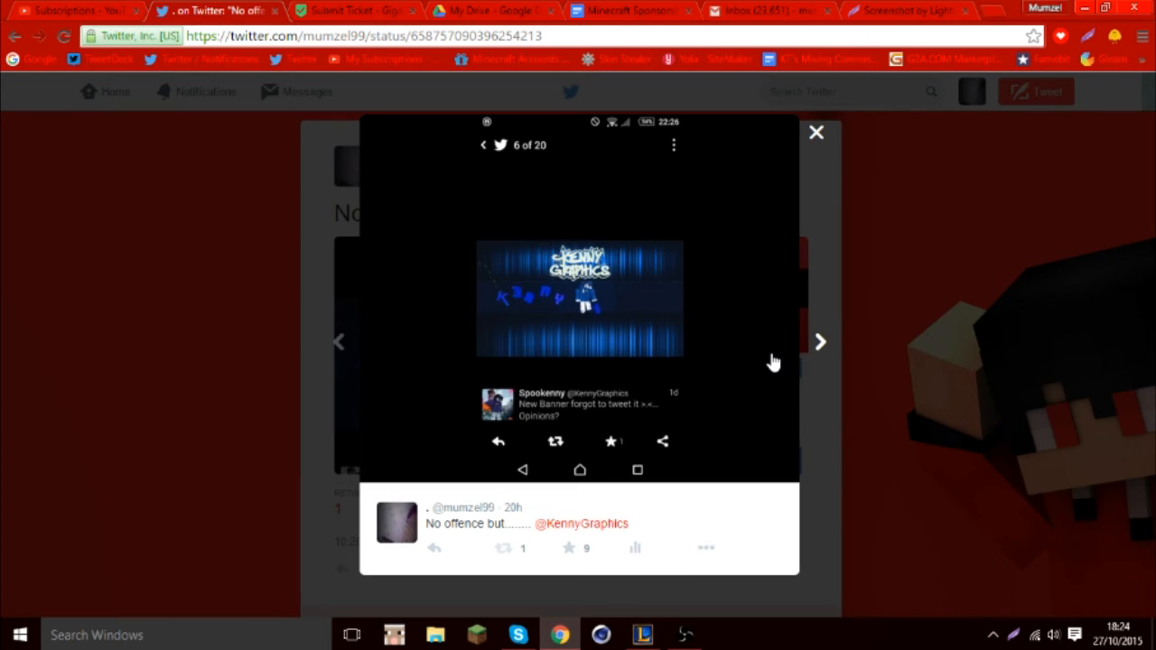
pyautogui.click(820, 341)
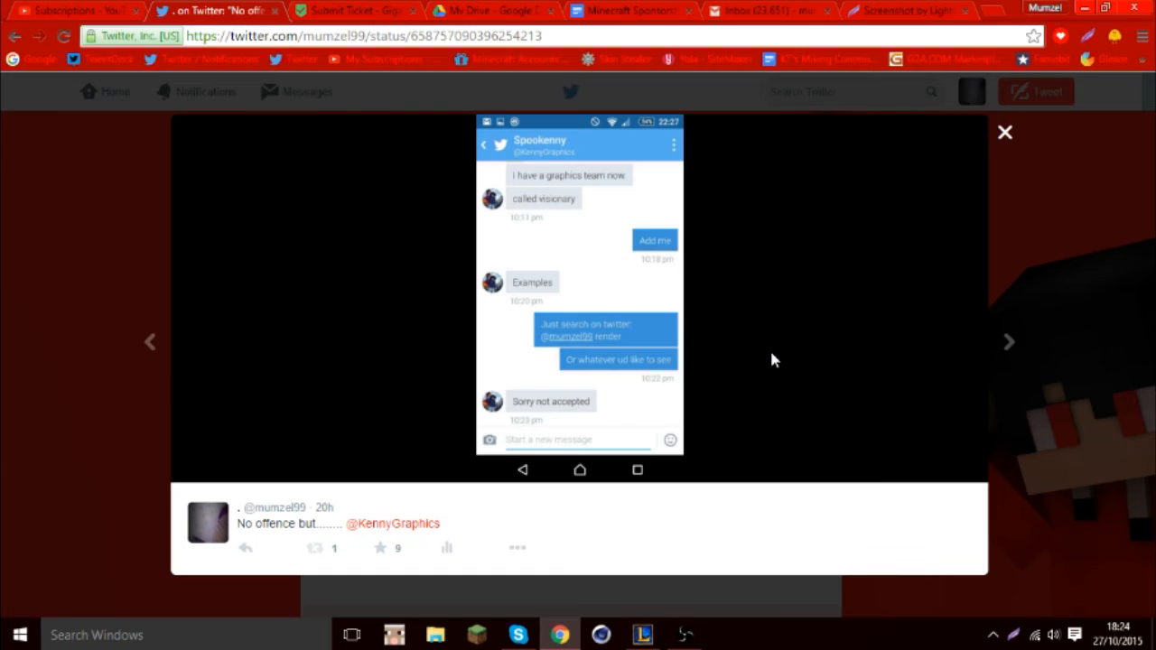
pyautogui.click(1004, 134)
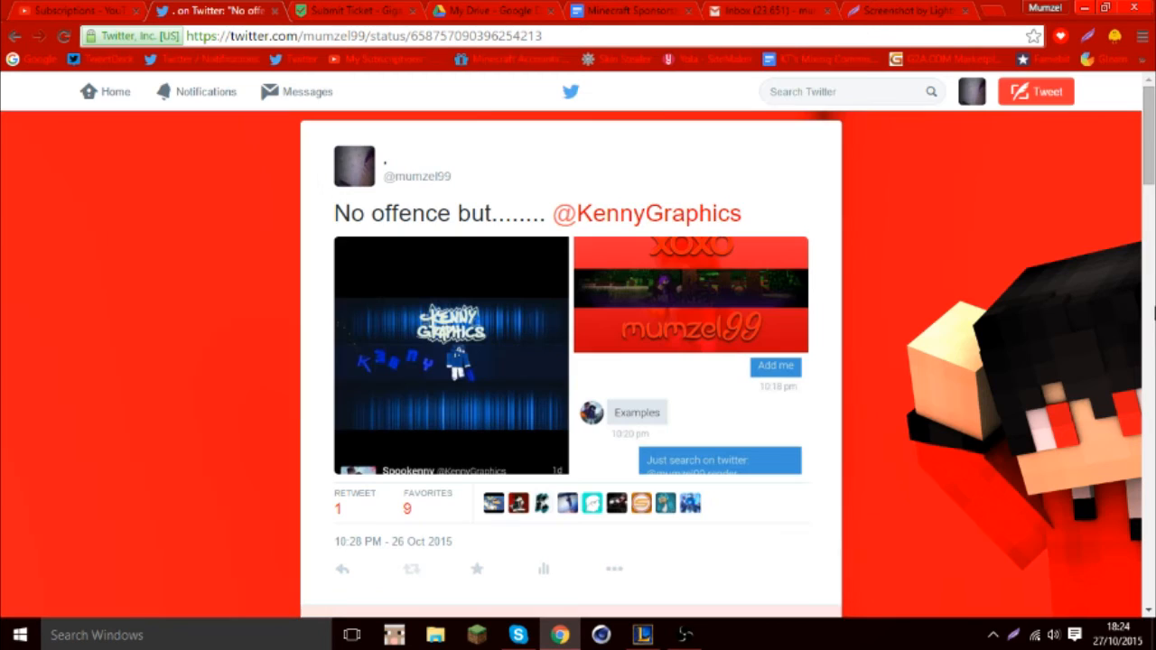
pyautogui.moveTo(711, 166)
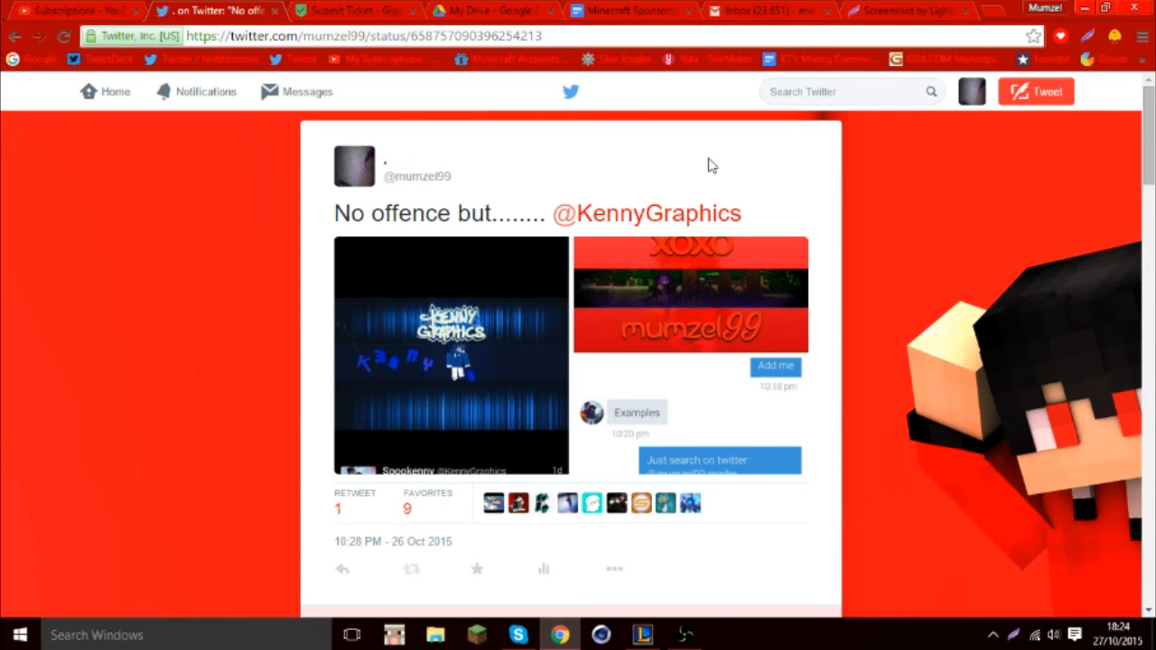
pyautogui.moveTo(718, 161)
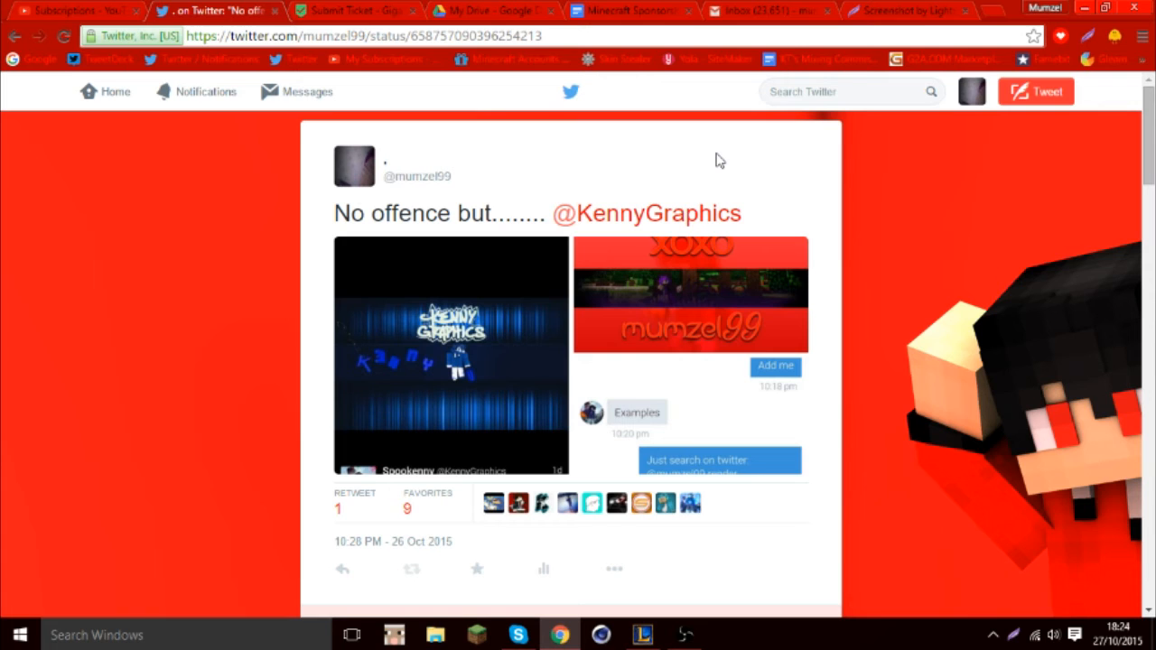
# Scroll the tweet page and enlarge the KennyGraphics banner screenshot once more
pyautogui.scroll(-3)
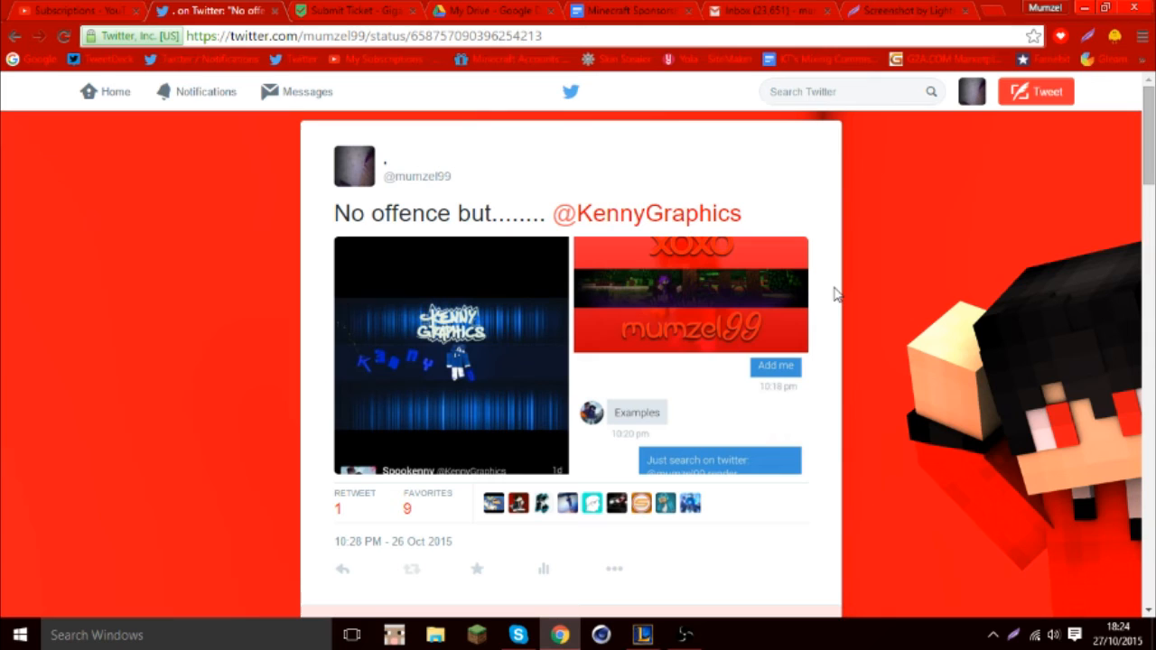
pyautogui.moveTo(469, 374)
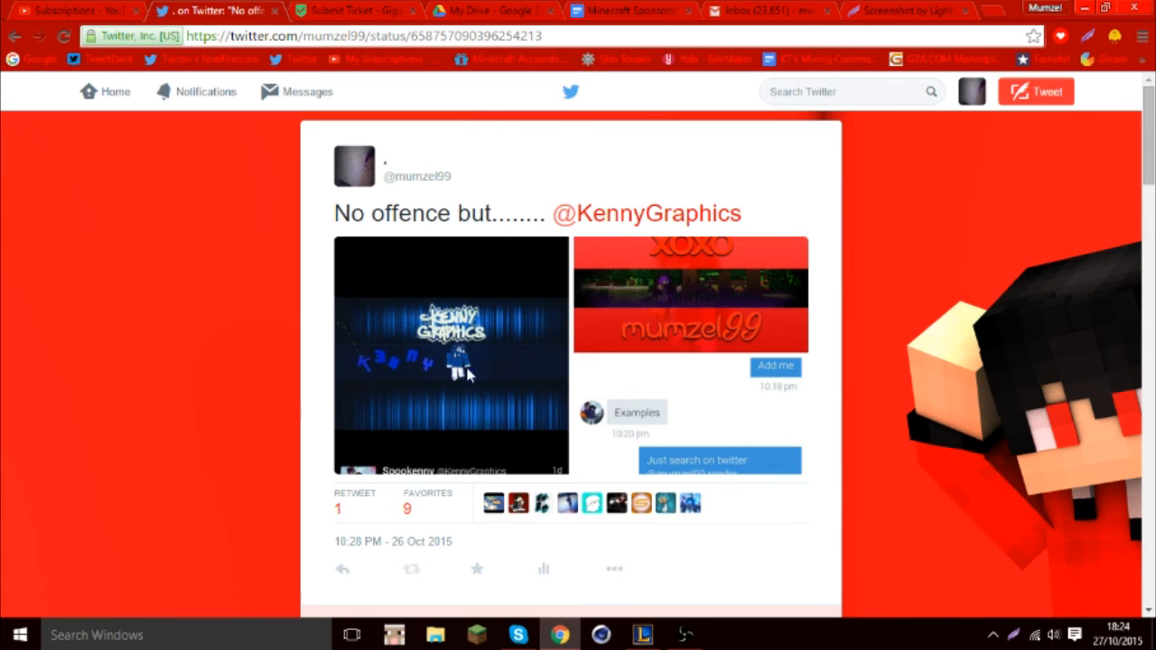
pyautogui.click(451, 354)
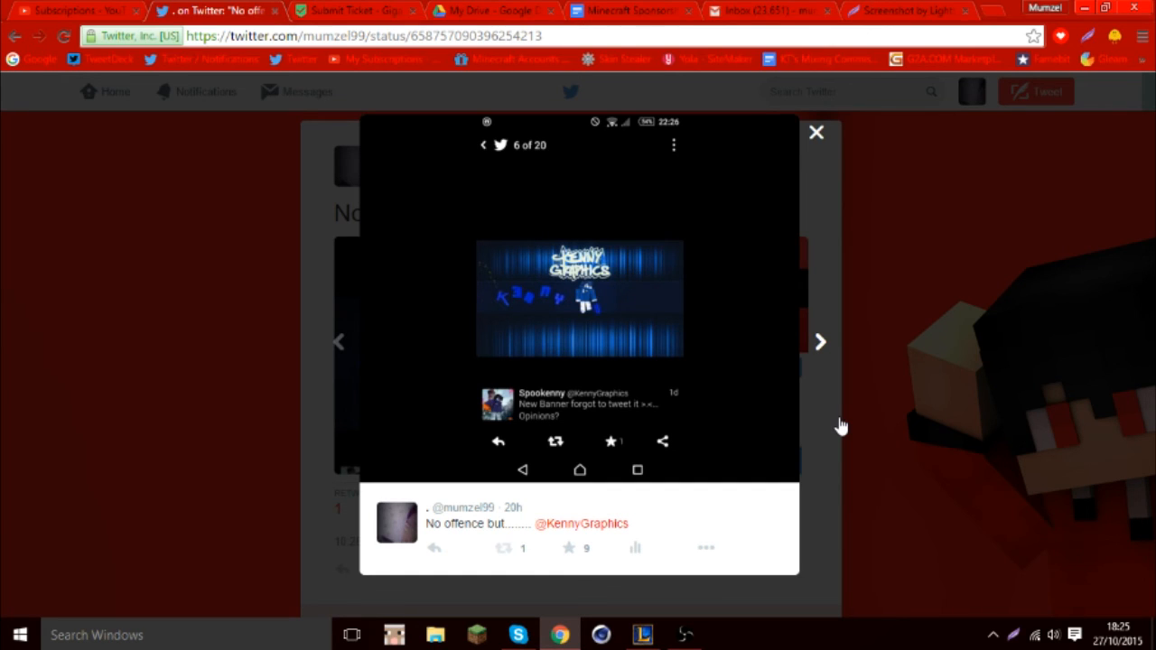
# Dismiss the enlarged banner, leaving the No offence tweet with both images showing
pyautogui.click(815, 132)
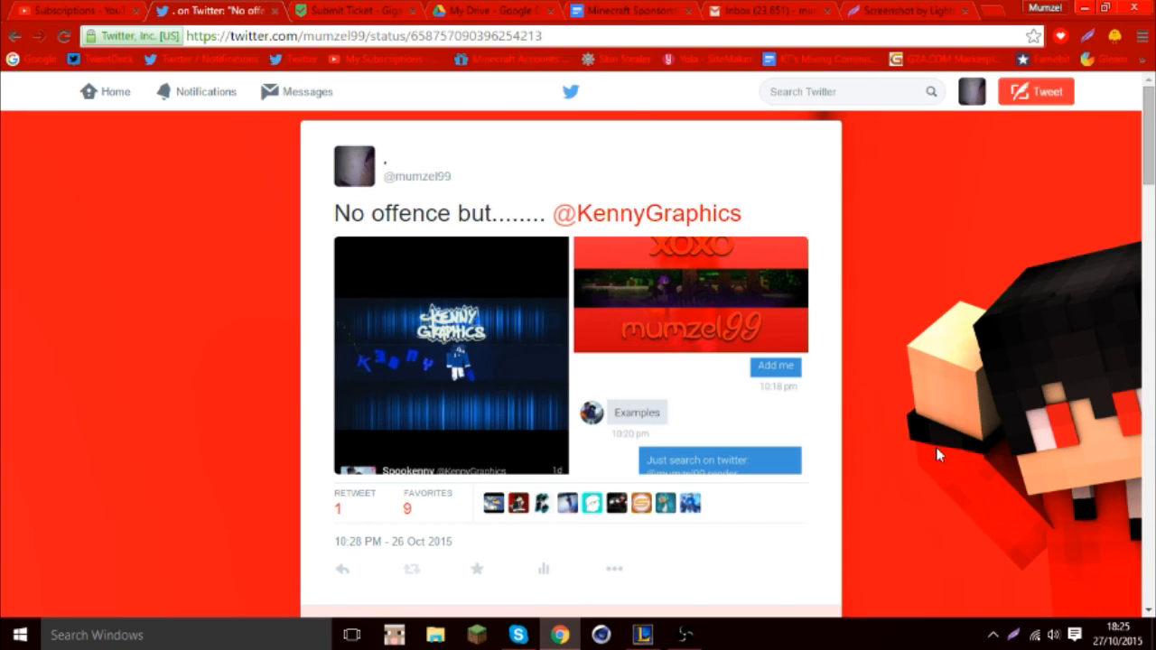
pyautogui.moveTo(798, 391)
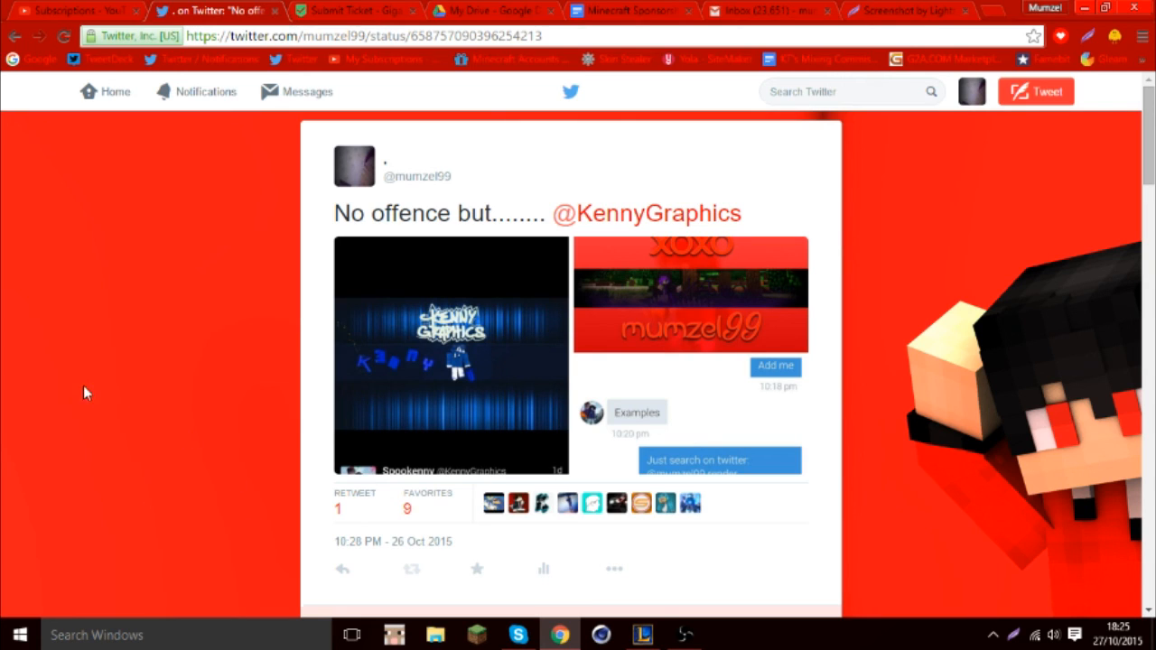
pyautogui.moveTo(101, 415)
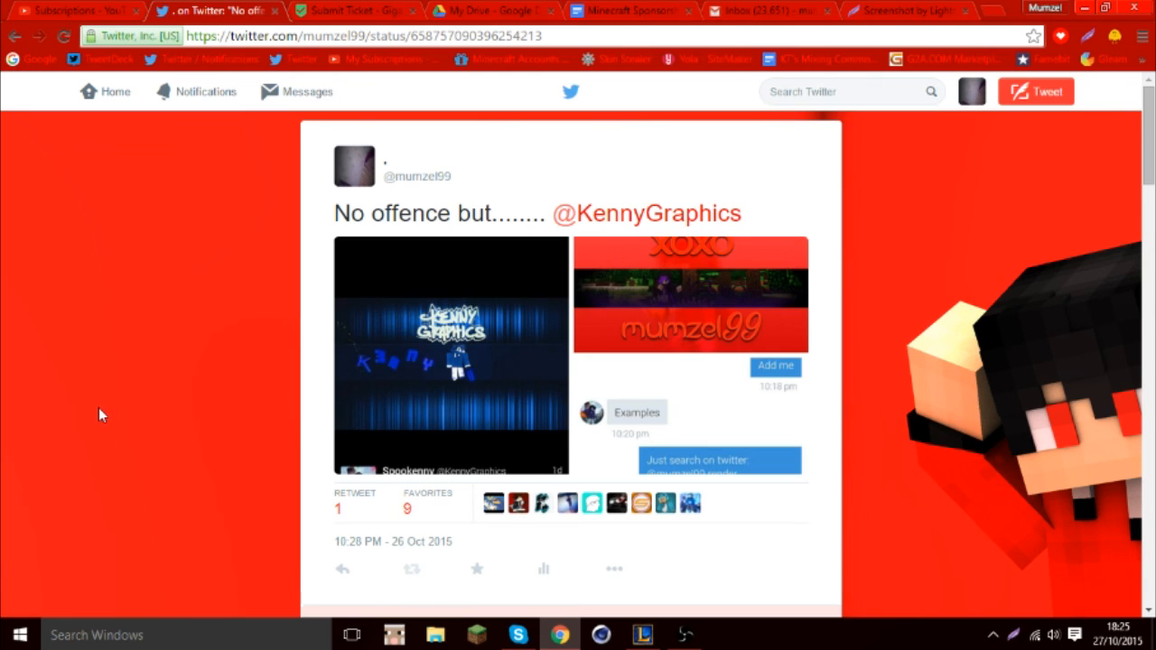